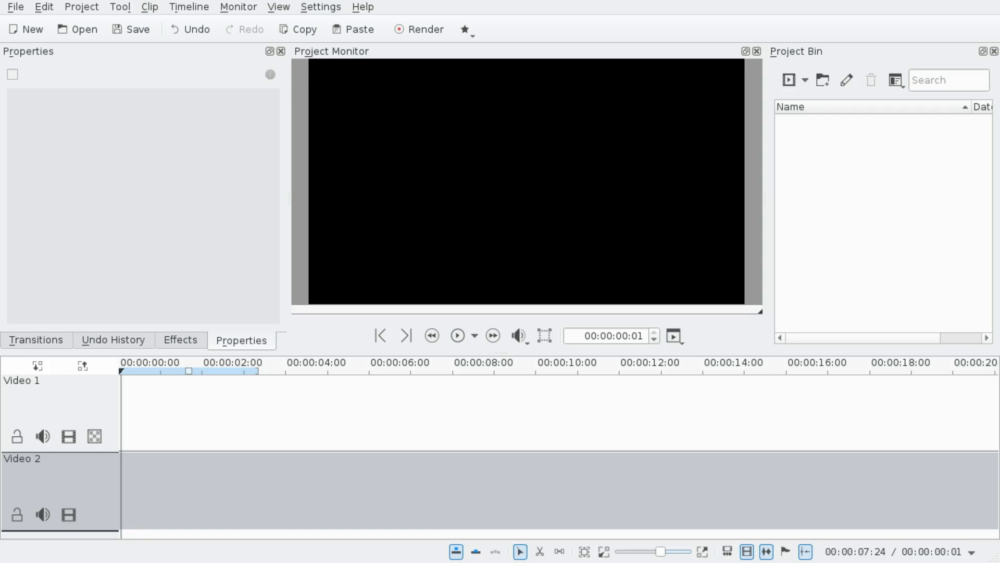
# Place 120315_ChristmasTreeLighting_HD.mp4 from the Project Bin onto the Video 1 track.
pyautogui.click(904, 129)
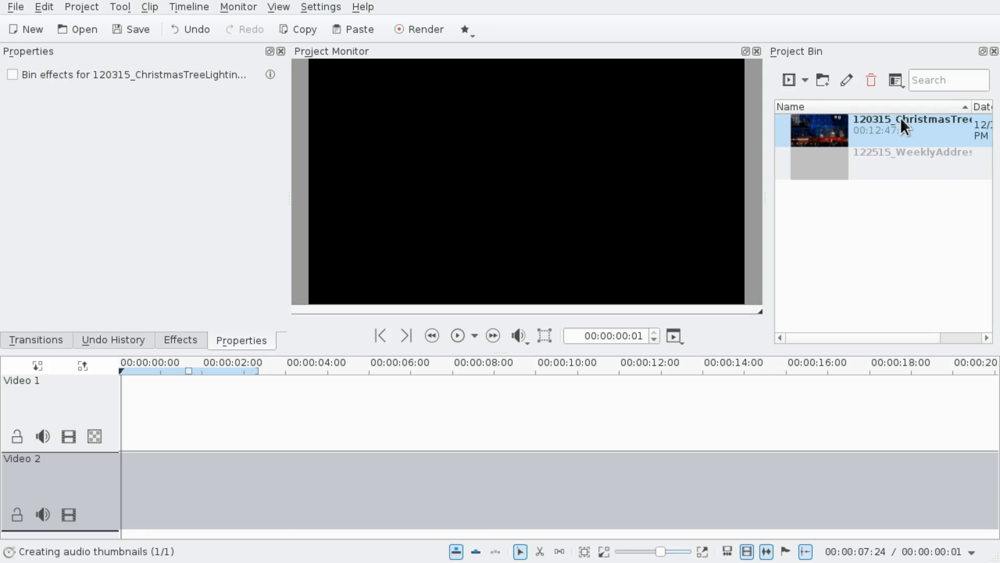
pyautogui.moveTo(830, 127); pyautogui.dragTo(134, 414)
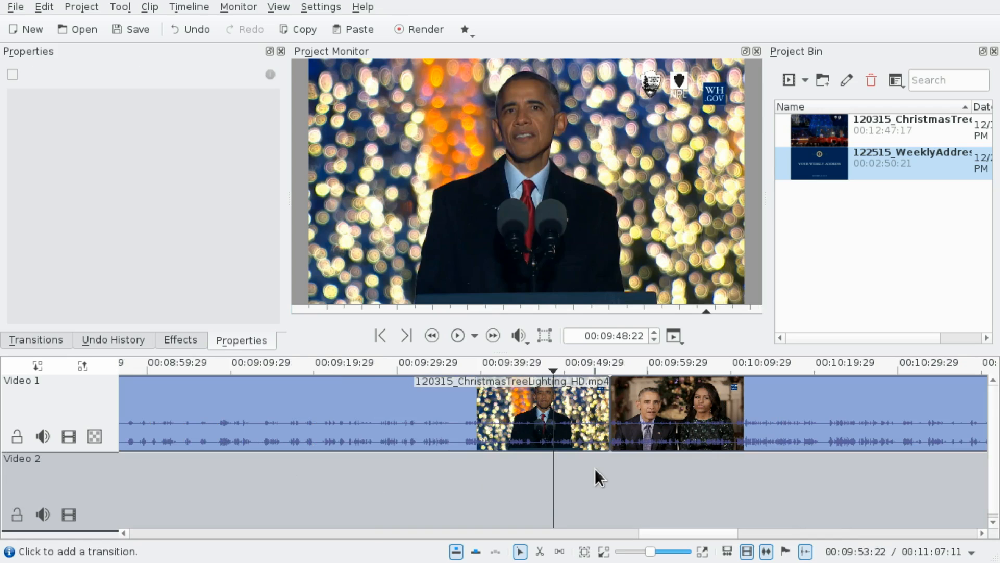
# Place 122515_WeeklyAddress.mp4 on Video 1 starting right after the Christmas tree lighting clip.
pyautogui.click(457, 336)
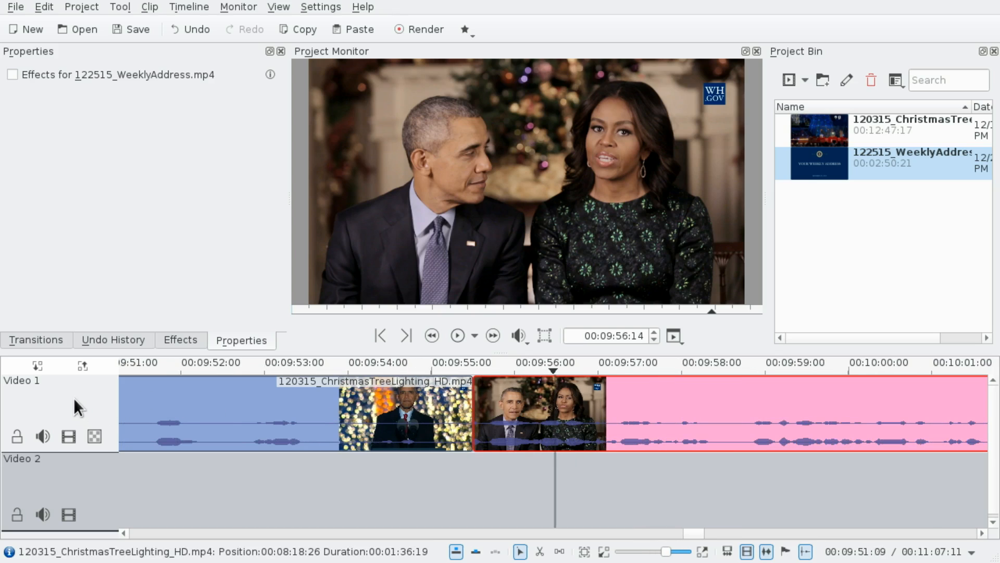
# Shift the weekly address clip to Video 2 overlapping the first clip's end with a Dissolve transition.
pyautogui.click(223, 421)
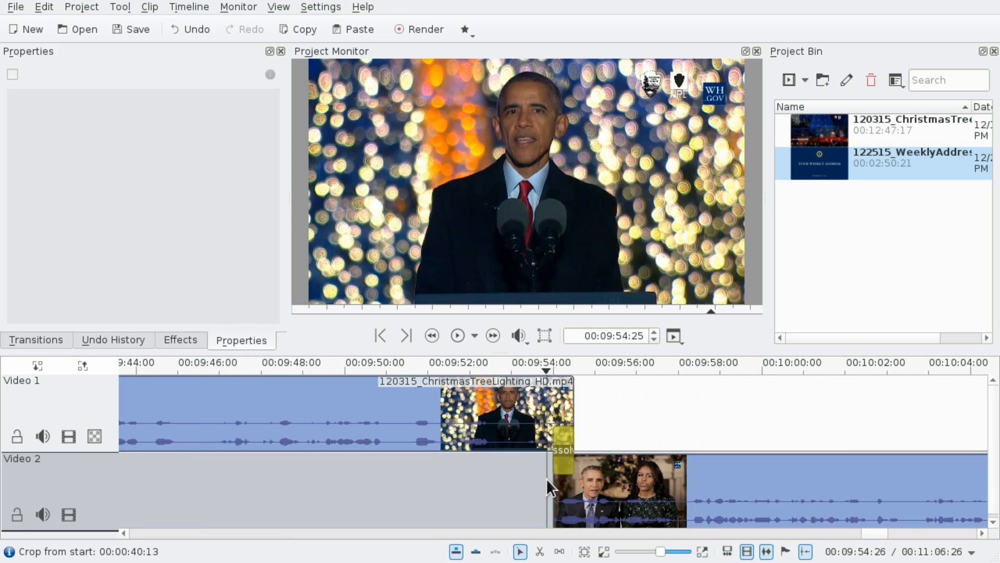
pyautogui.click(457, 335)
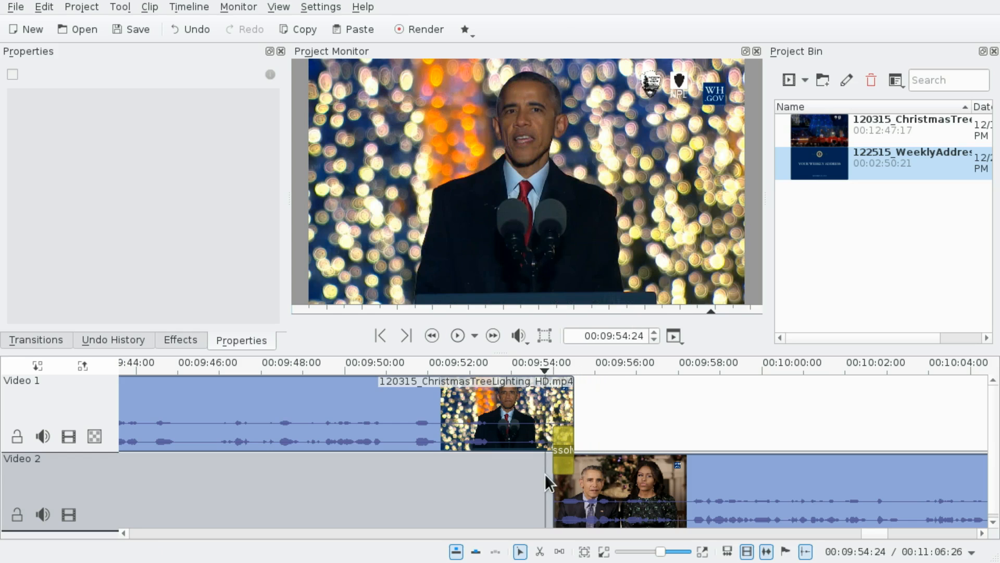
pyautogui.click(457, 335)
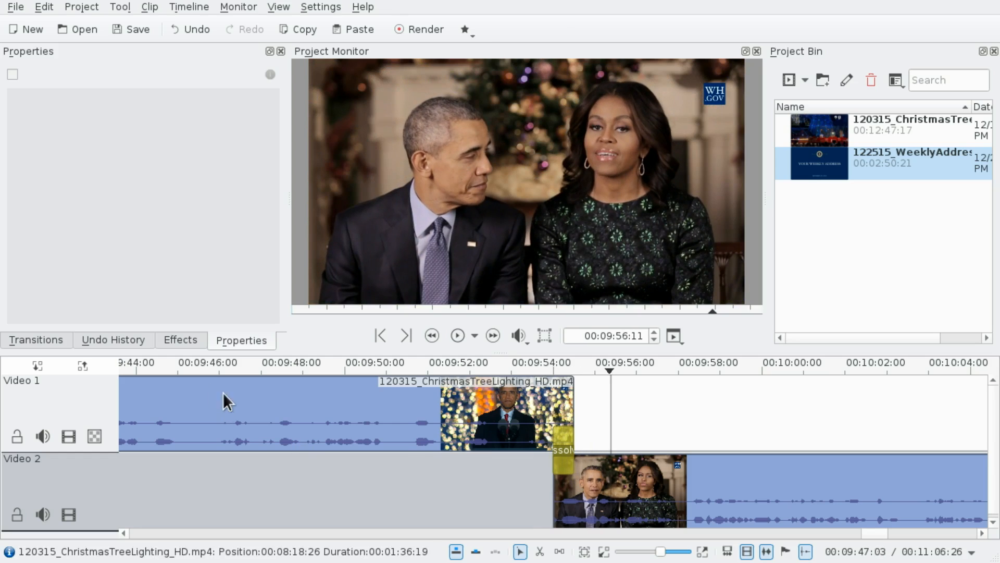
# Apply the Fade in effect from the Effects list to the weekly address clip on Video 2.
pyautogui.click(180, 339)
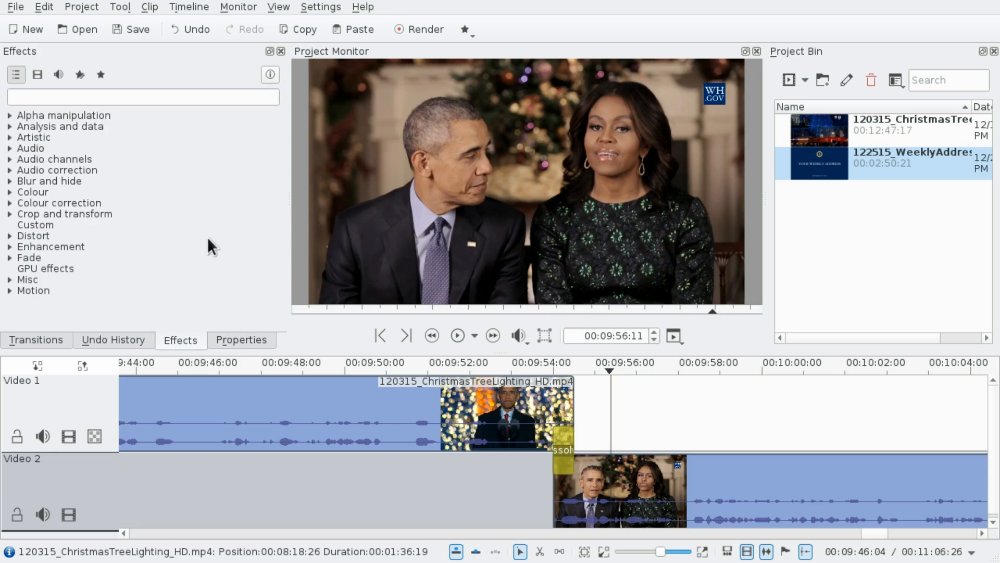
pyautogui.write('fade')
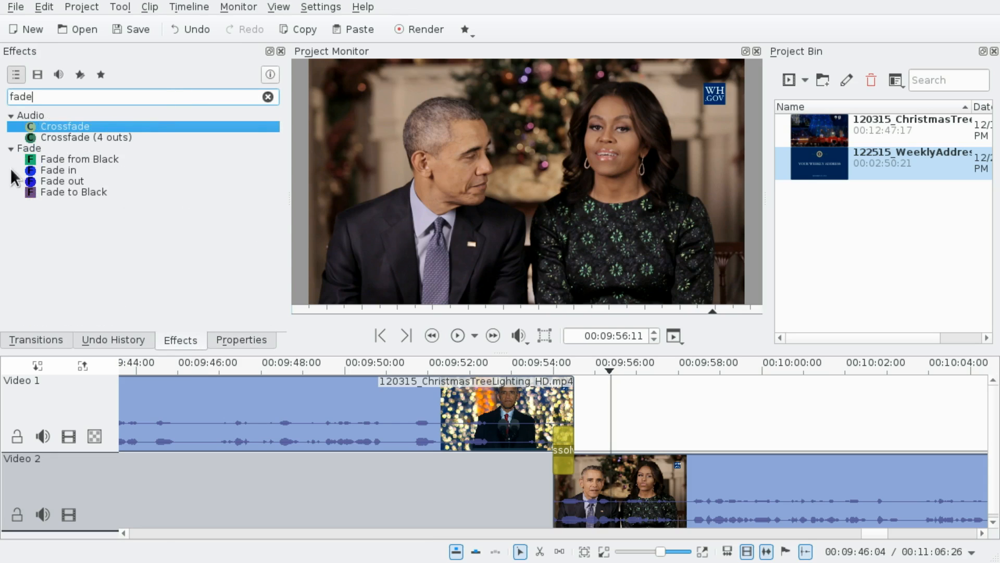
pyautogui.click(281, 427)
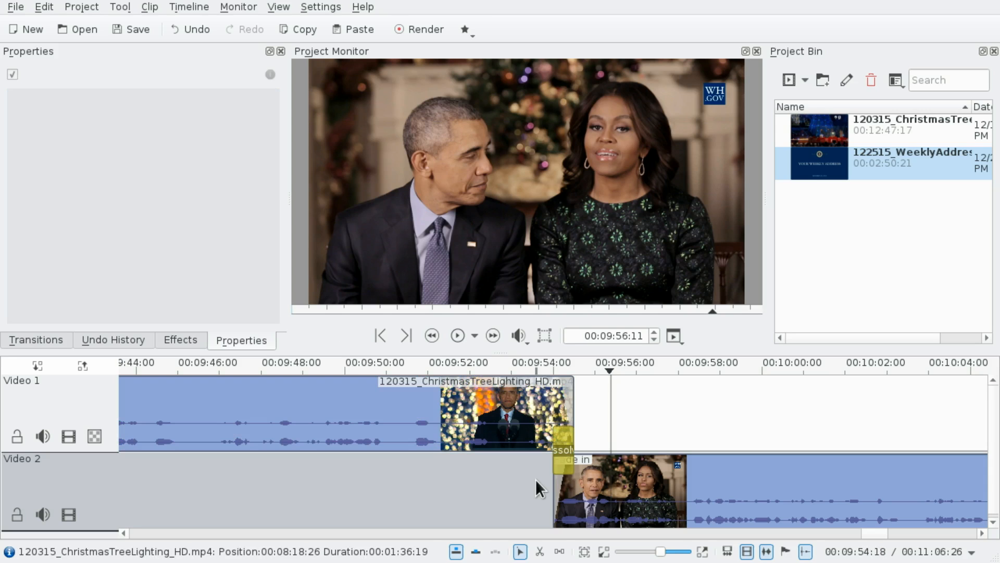
# Play back the dissolve transition between the two clips, then stop playback.
pyautogui.click(457, 336)
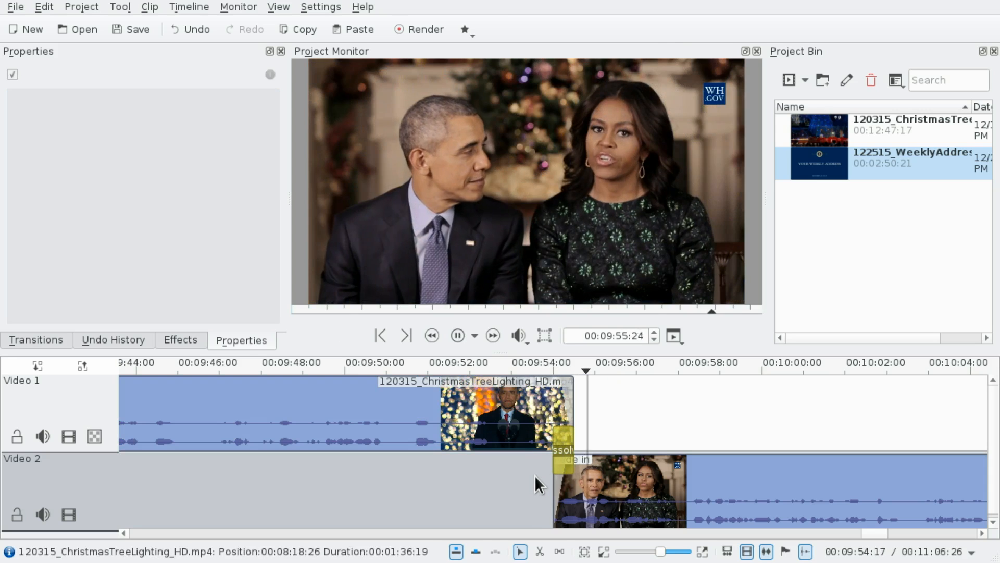
pyautogui.click(458, 335)
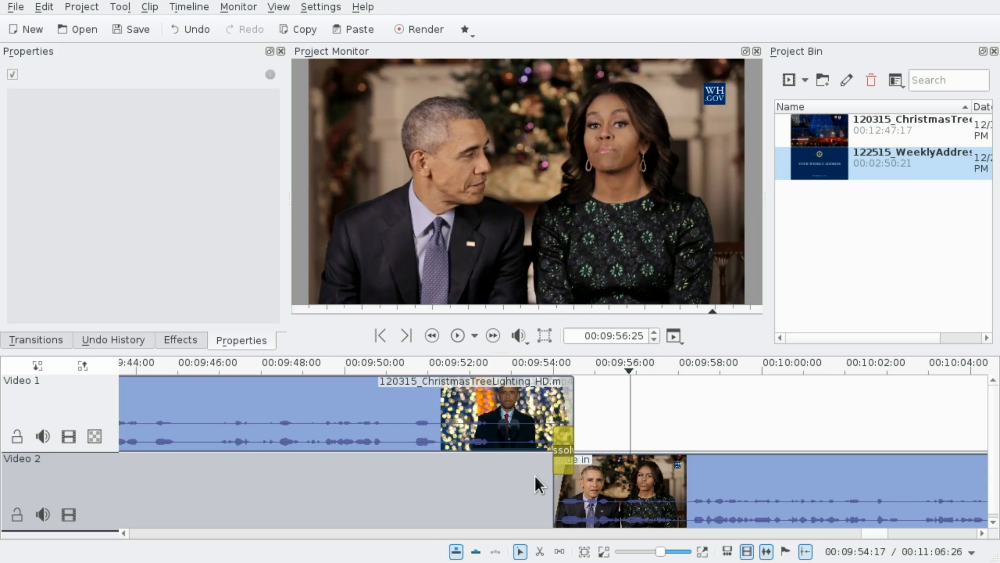